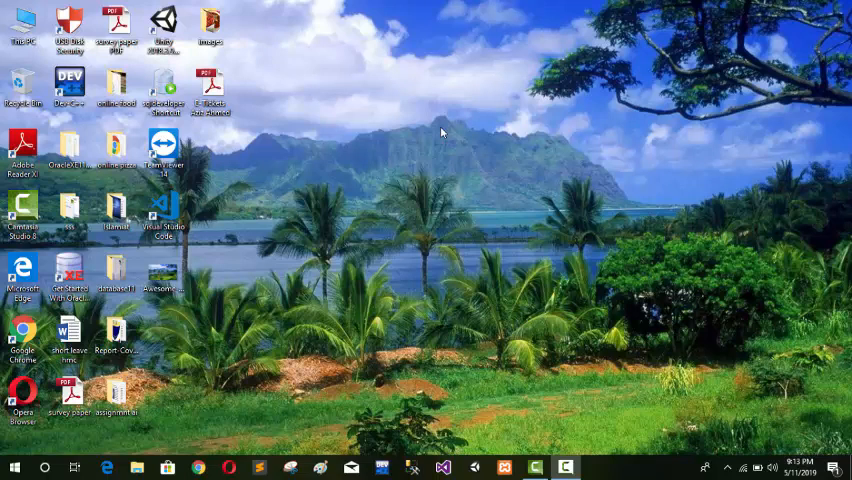
mouse_move(280, 36)
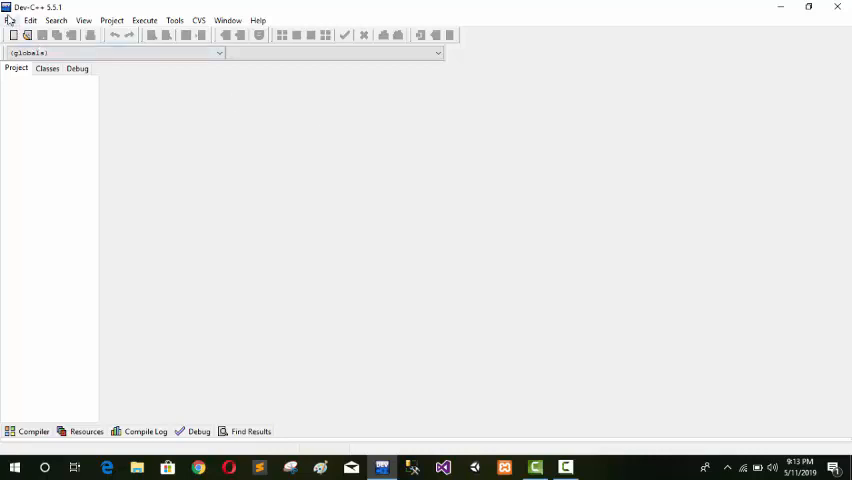
- Create a new blank source file (Untitled1) from the File menu
left_click(8, 20)
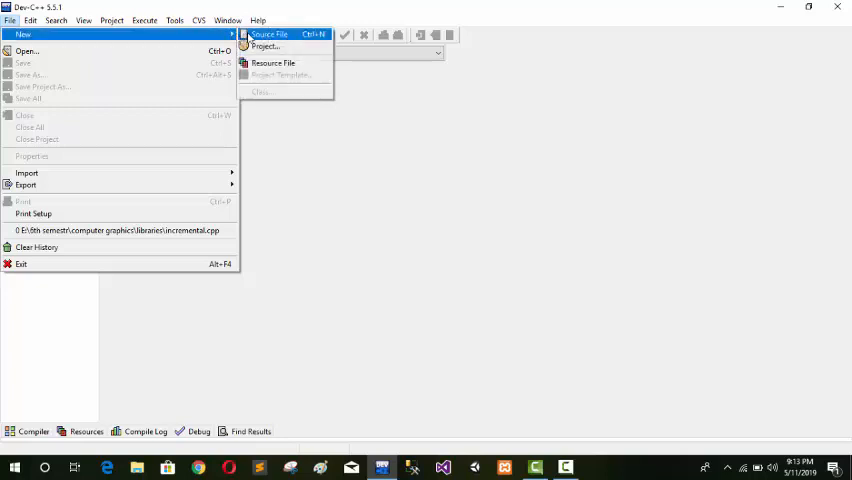
left_click(268, 34)
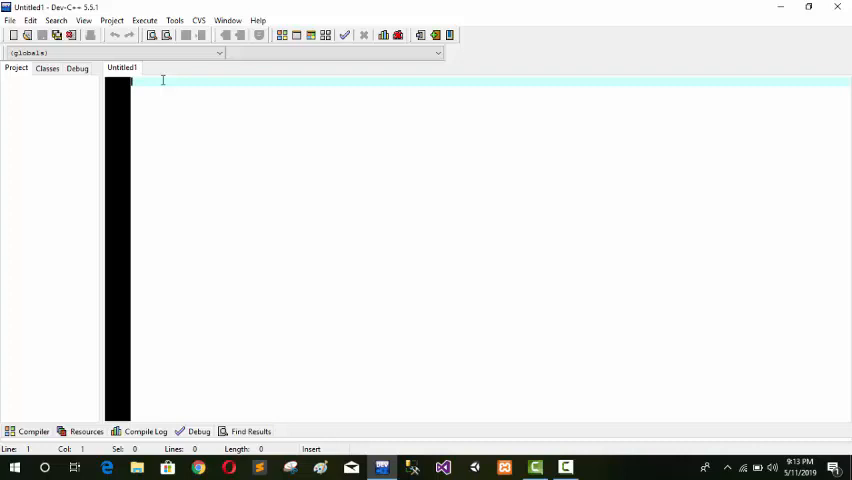
- Write #include<iostream> and using namespace std; at the top of the file
type("#include<iostream>")
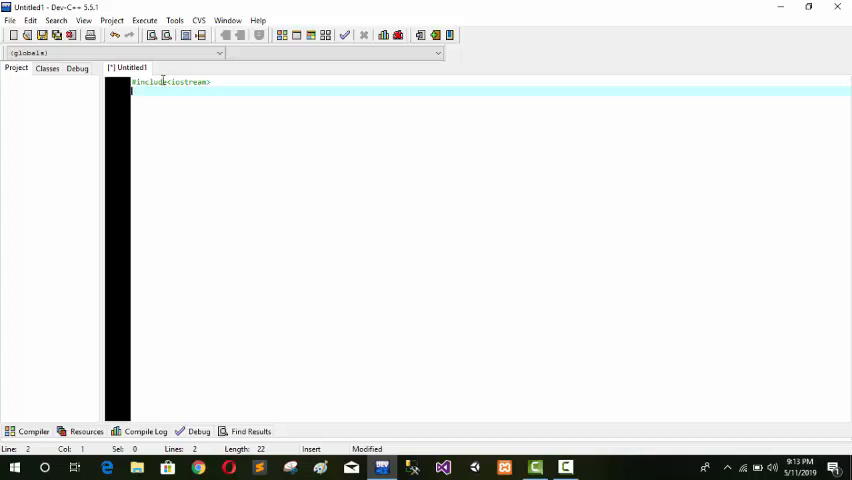
type("using namespace std;")
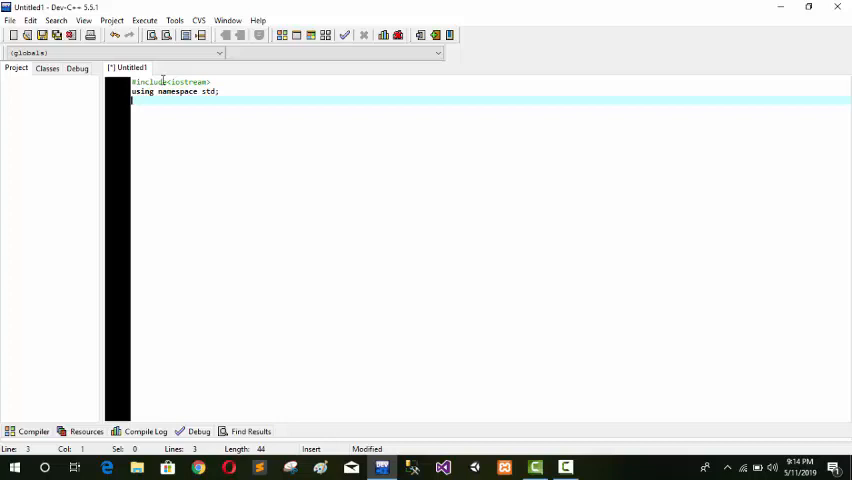
- Write the int main() header with its opening brace below the namespace line
type("int m")
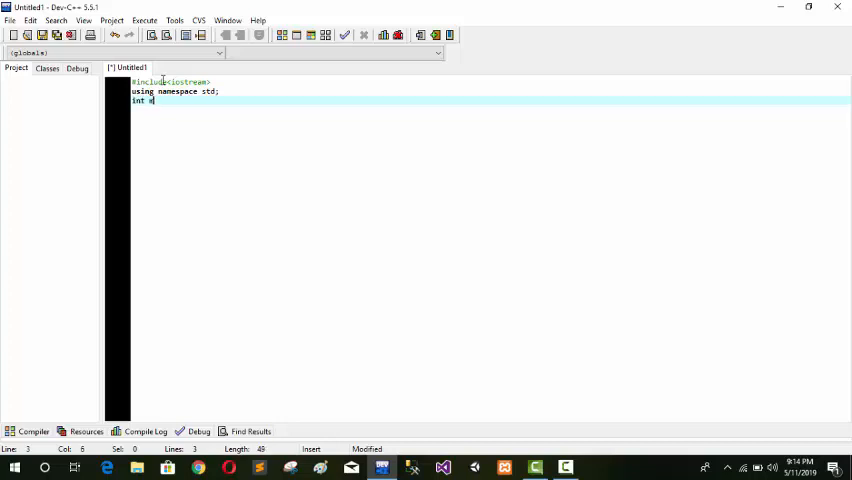
type("ain(")
type("{")
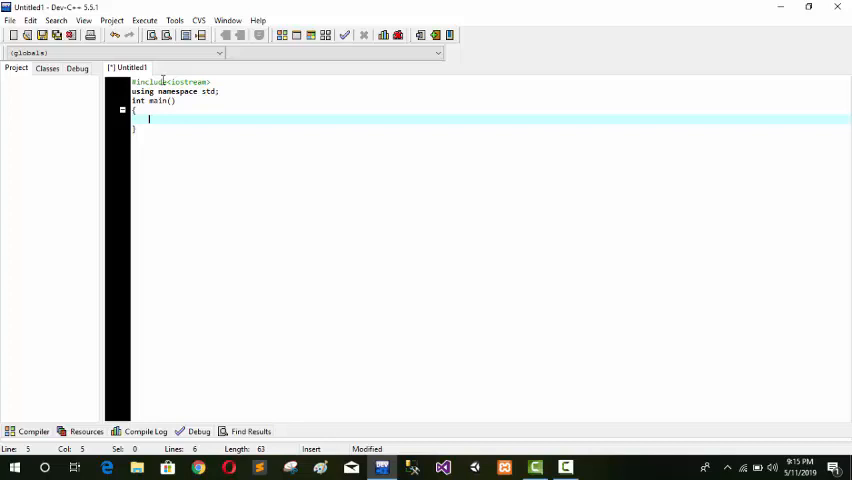
- Start the output statement inside main with cout << and an opening quote
type("cout")
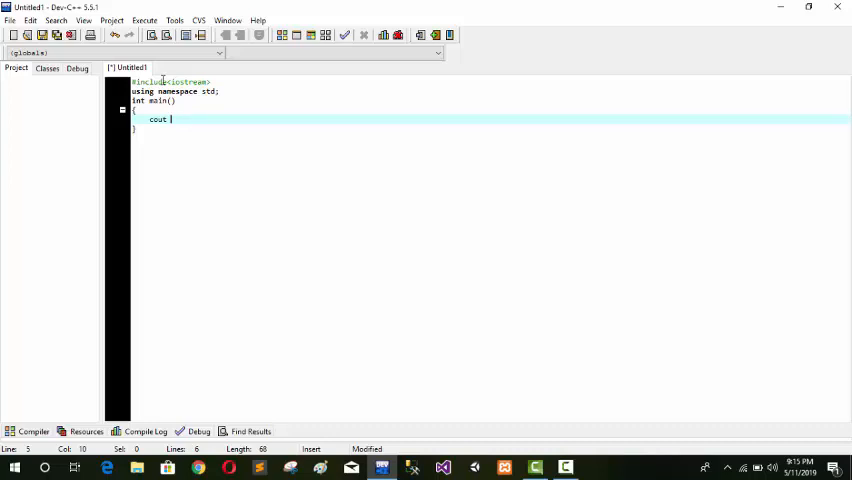
type("<<")
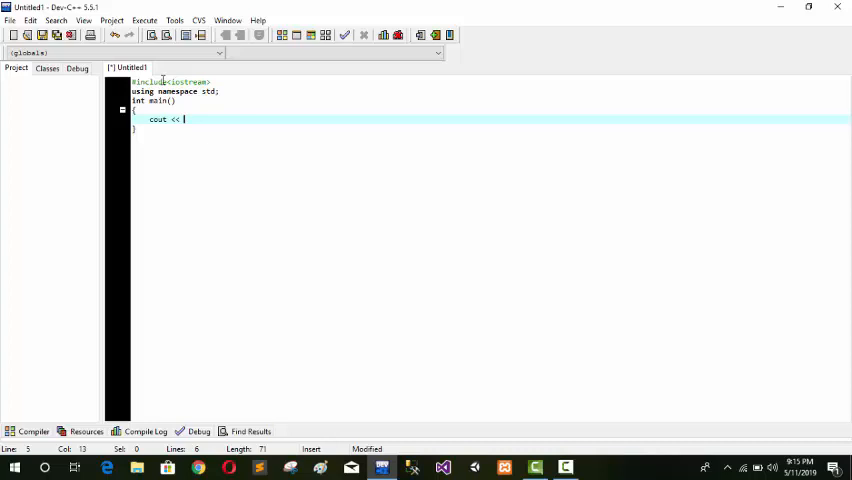
type("@")
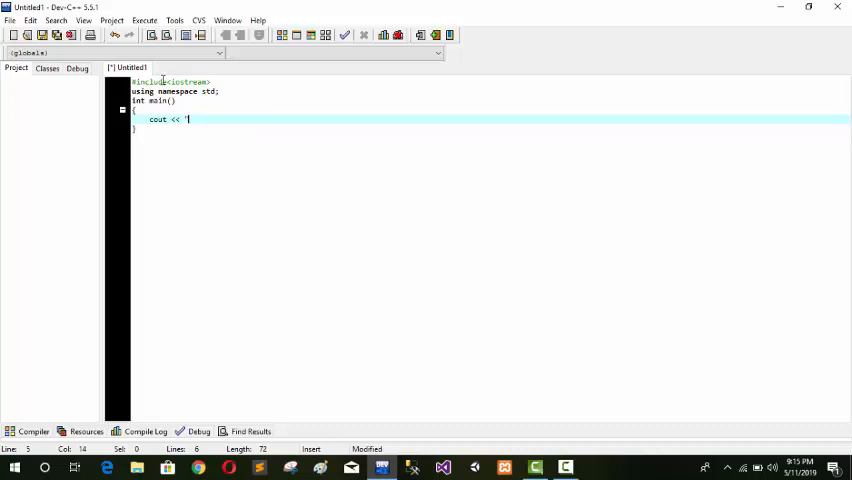
- Finish the cout line with the quoted name message and << endl;
type("H")
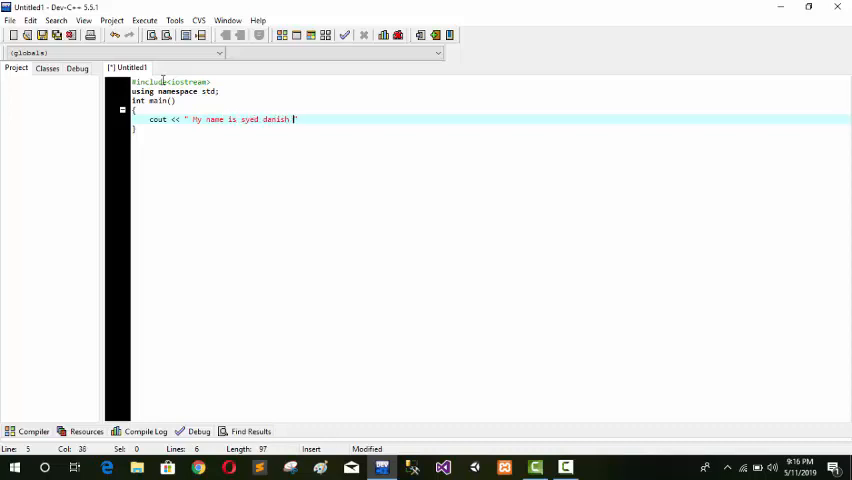
type("ahmad")
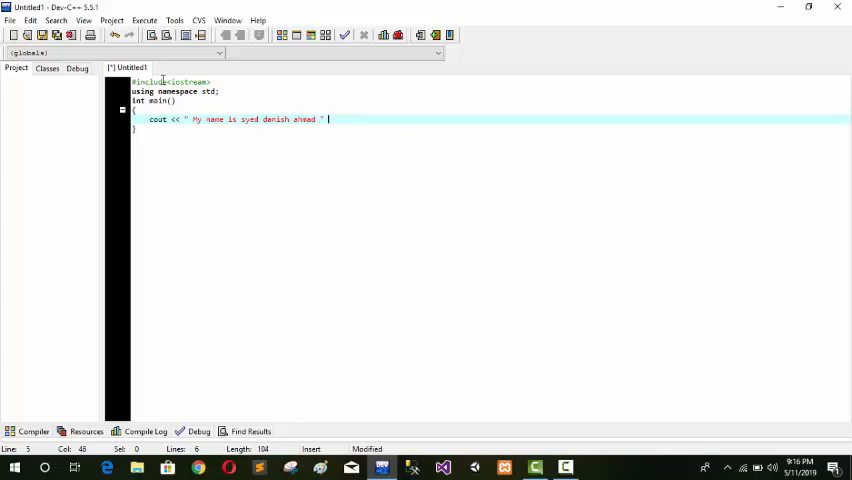
type("<< endl")
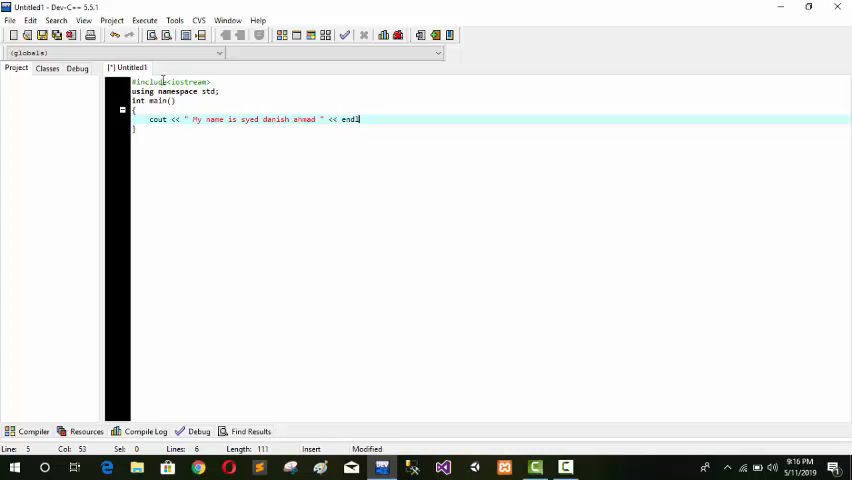
type(";")
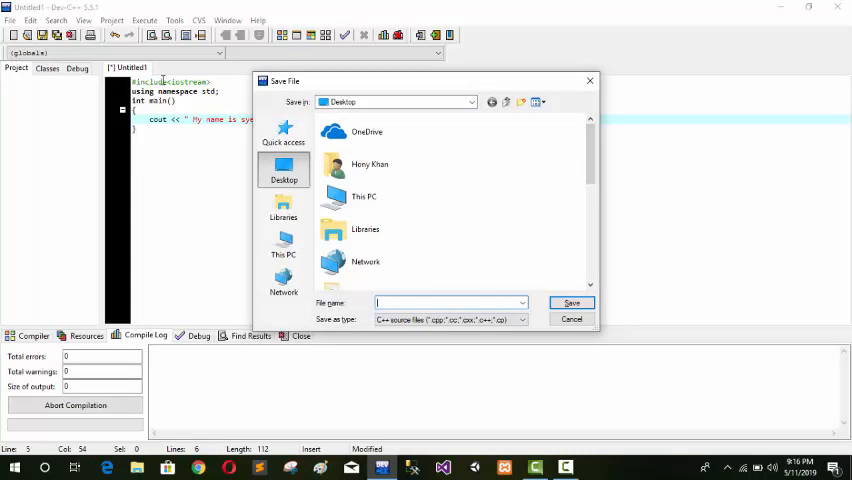
- Compile, saving the file as 1st program.cpp in the Save dialog
type("1st pro")
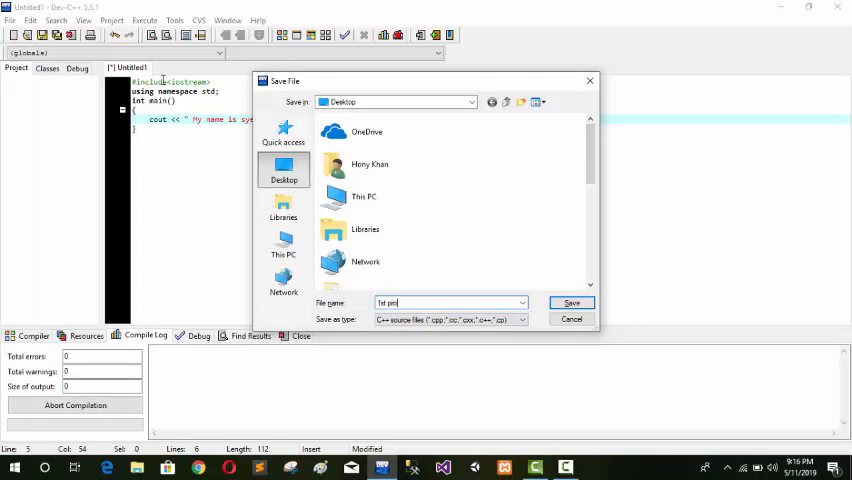
left_click(572, 304)
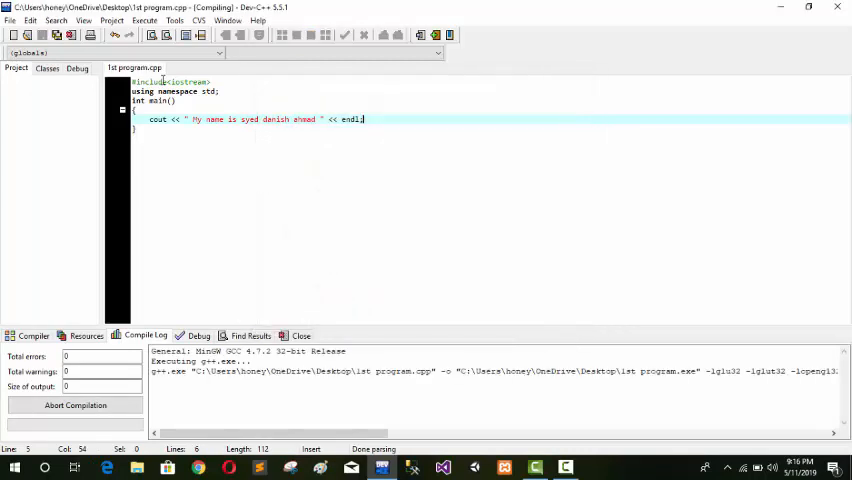
mouse_move(388, 160)
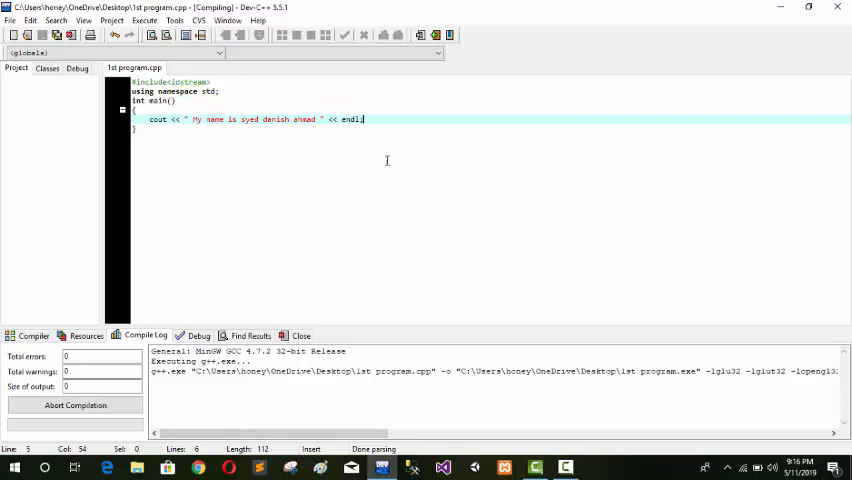